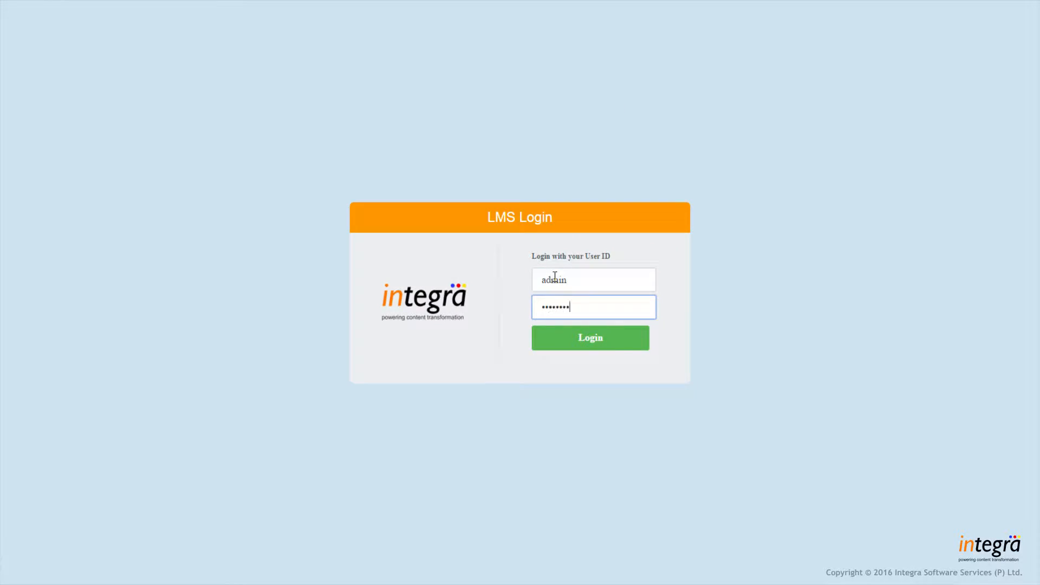
Step: Sign in to Integra LMS as the administrator
{"action": "left_click", "coordinate": [590, 337]}
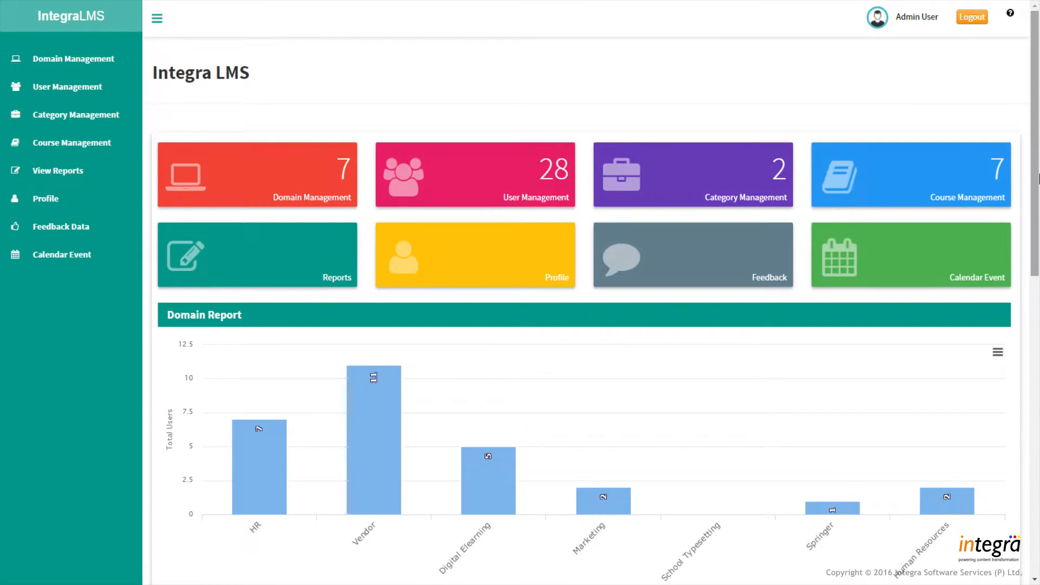
{"action": "scroll", "scroll_direction": "down", "scroll_amount": 3}
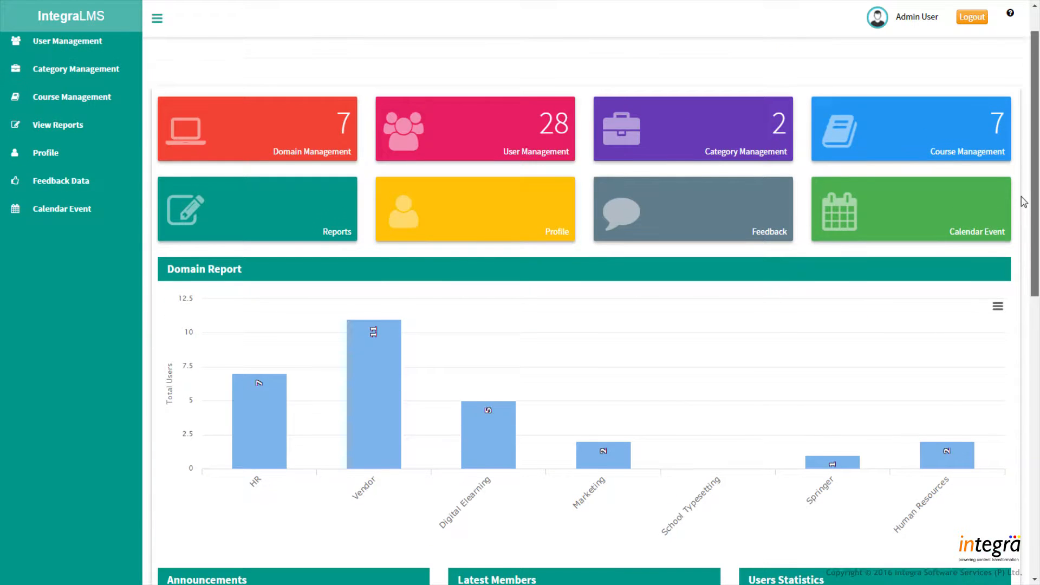
{"action": "mouse_move", "coordinate": [603, 456]}
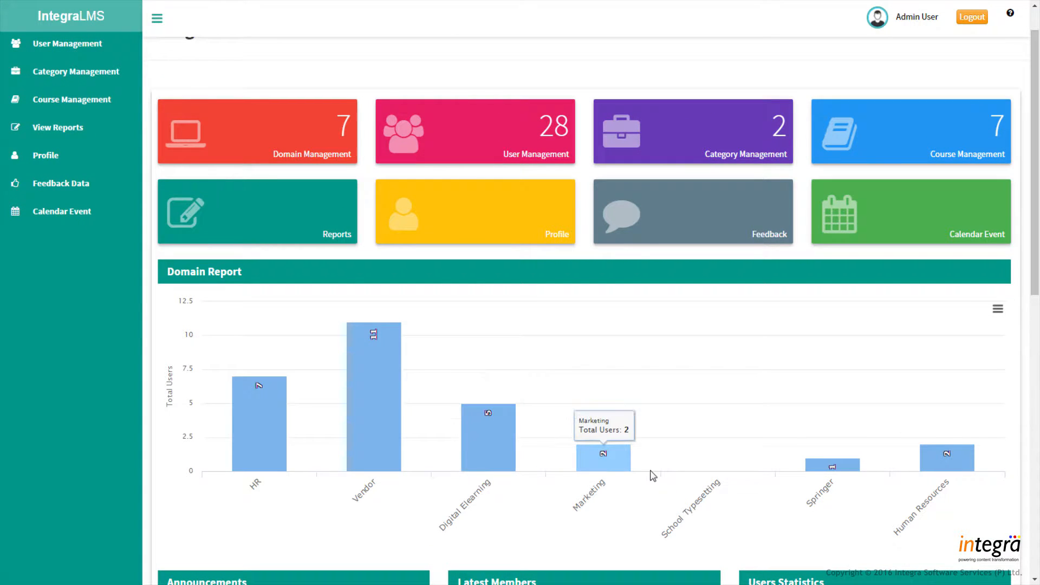
{"action": "scroll", "scroll_direction": "down", "scroll_amount": 3}
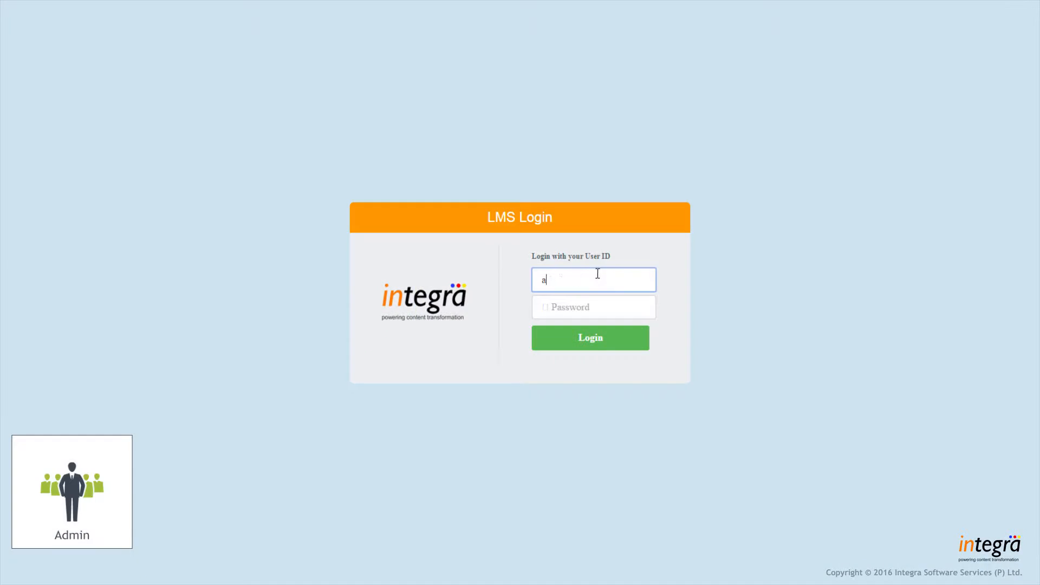
{"action": "left_click", "coordinate": [590, 337]}
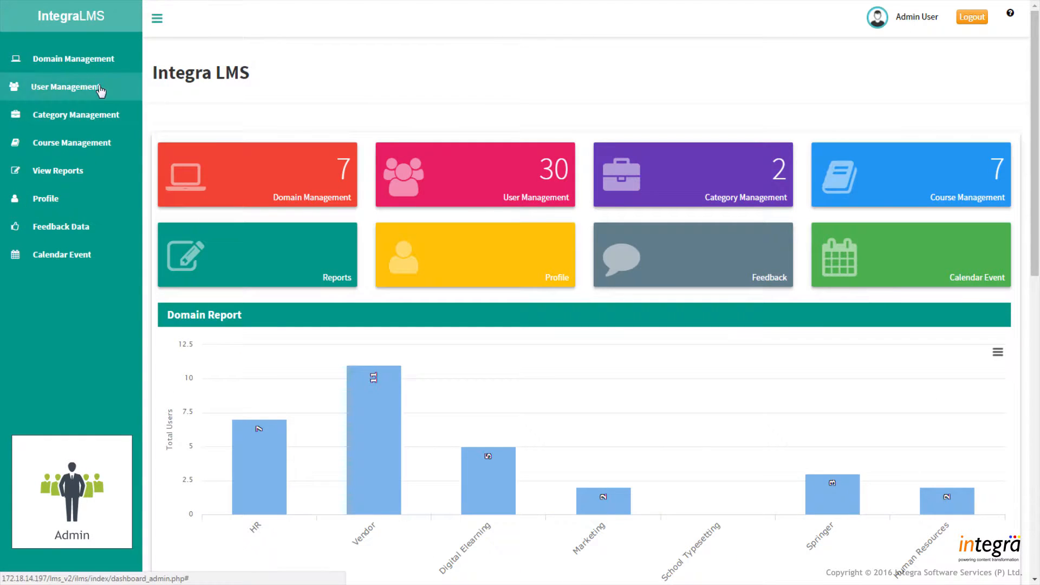
Step: Assign a user as Springer domain administrator, then log out
{"action": "left_click", "coordinate": [58, 129]}
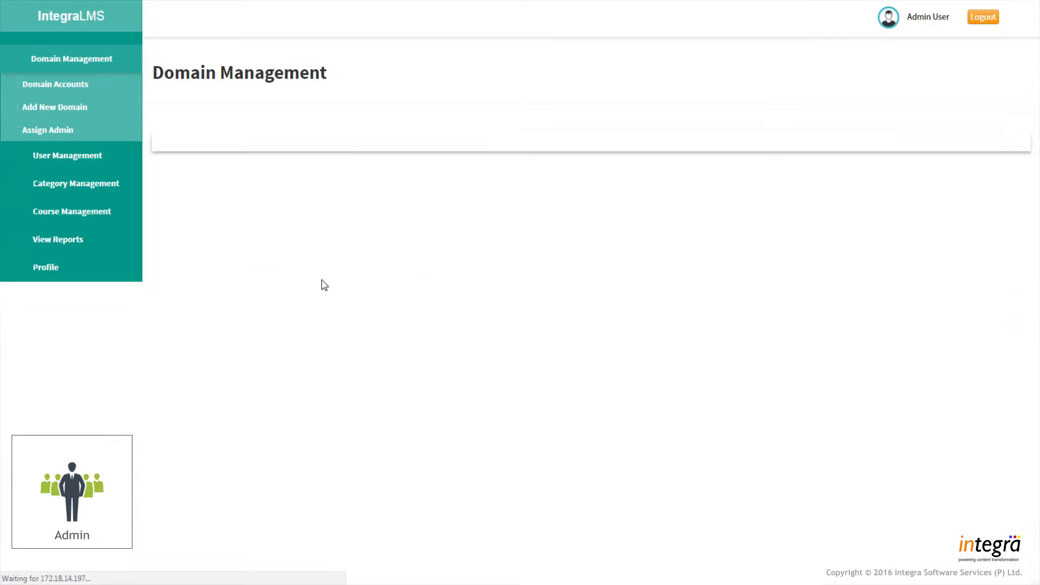
{"action": "left_click", "coordinate": [49, 130]}
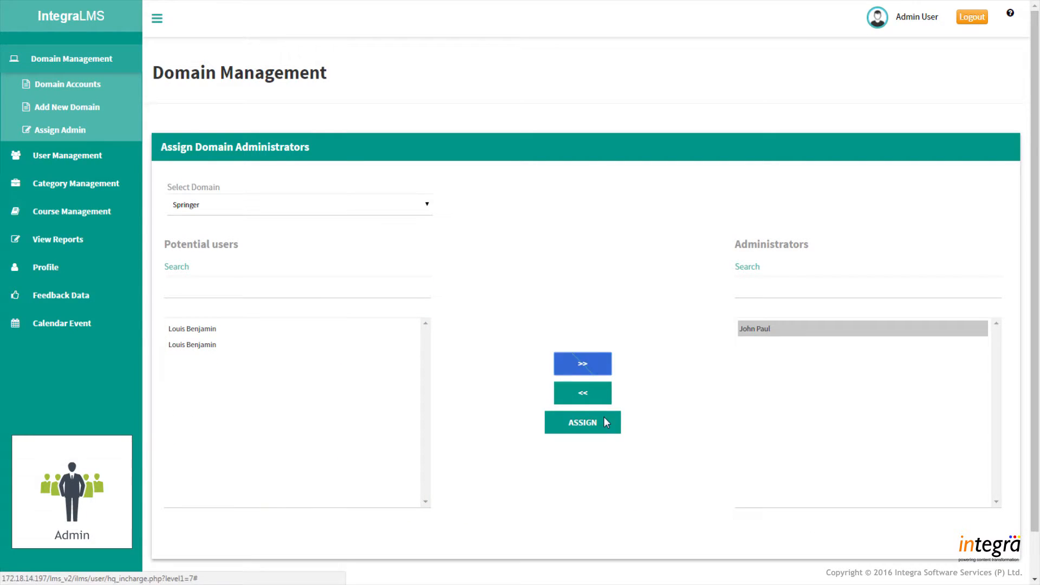
{"action": "left_click", "coordinate": [583, 422]}
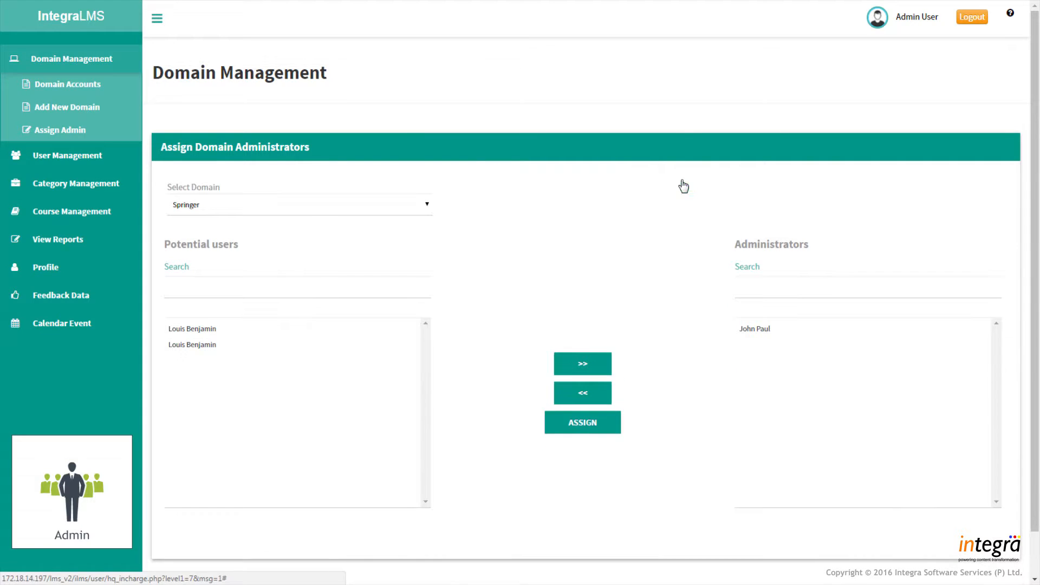
{"action": "left_click", "coordinate": [971, 16]}
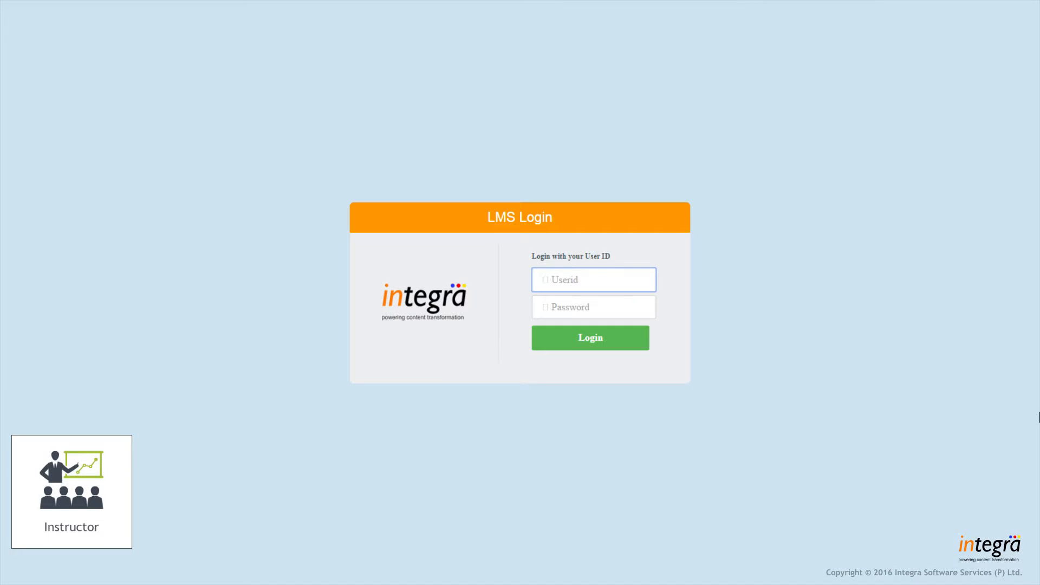
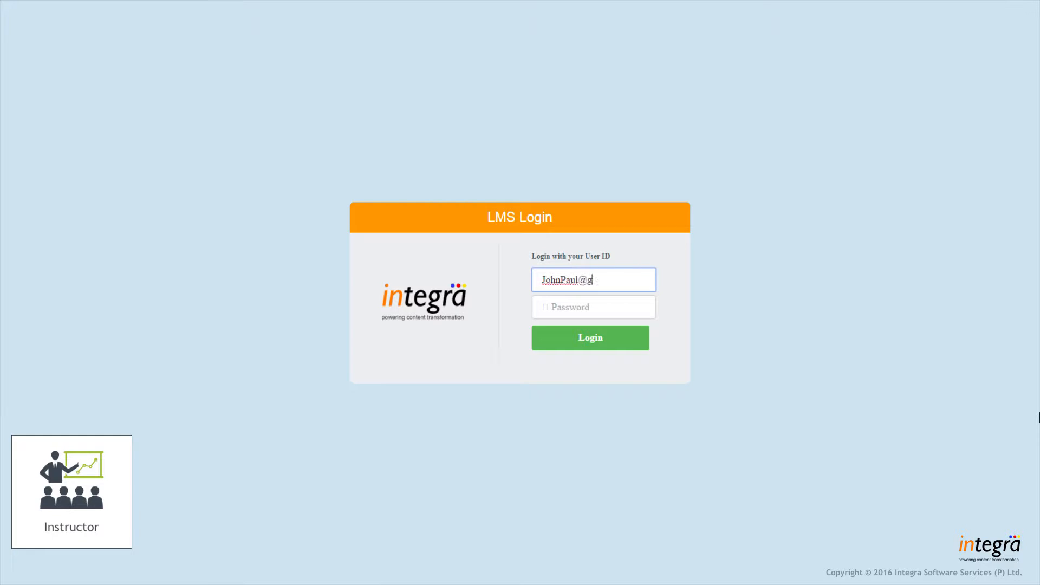
{"action": "left_click", "coordinate": [594, 307]}
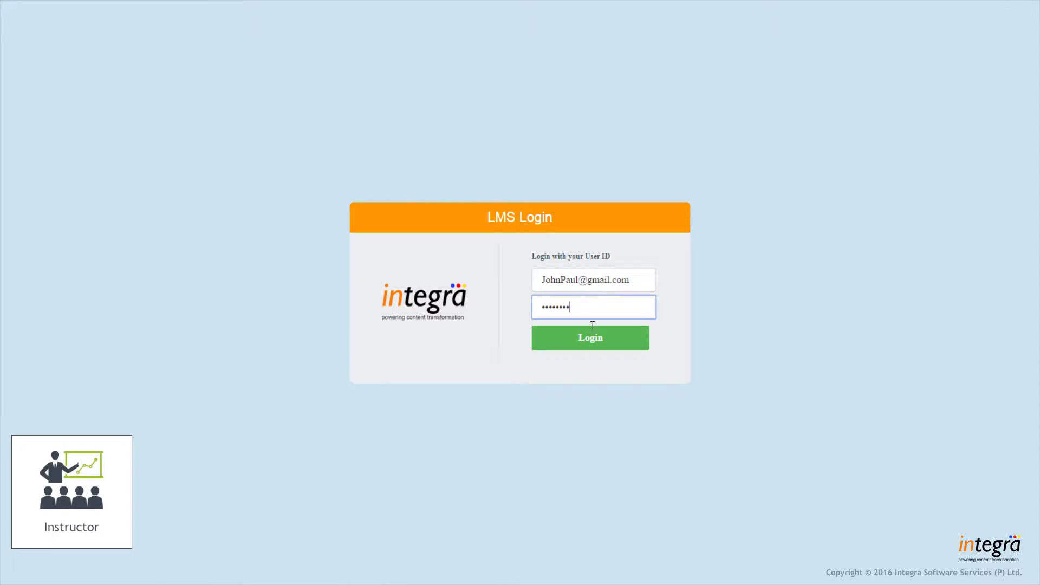
{"action": "left_click", "coordinate": [590, 338]}
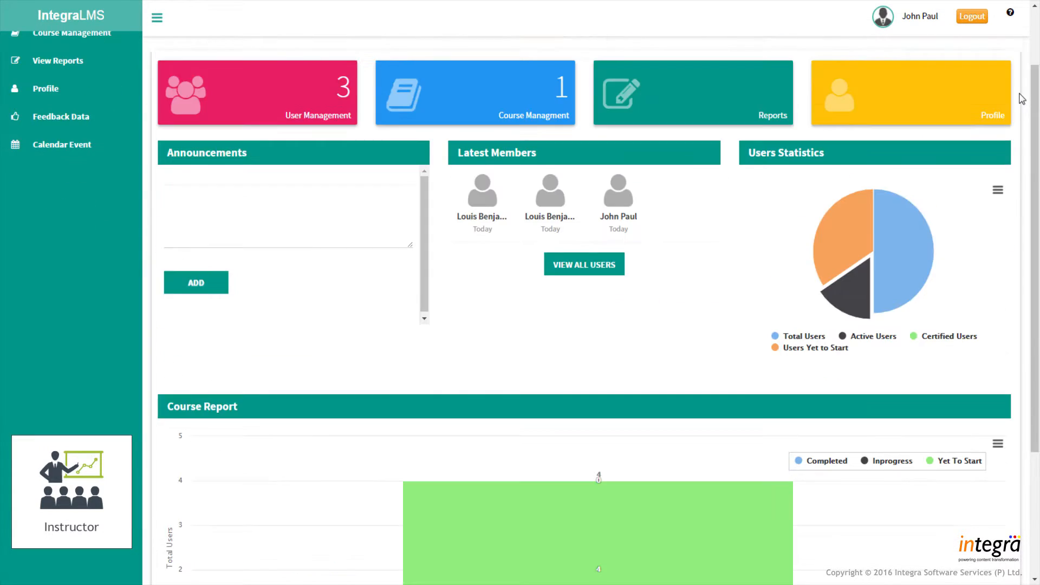
Step: Enroll the learner in IFRC from 10/14/2016 to 10/30/2016 with 10 attempts
{"action": "left_click", "coordinate": [69, 115]}
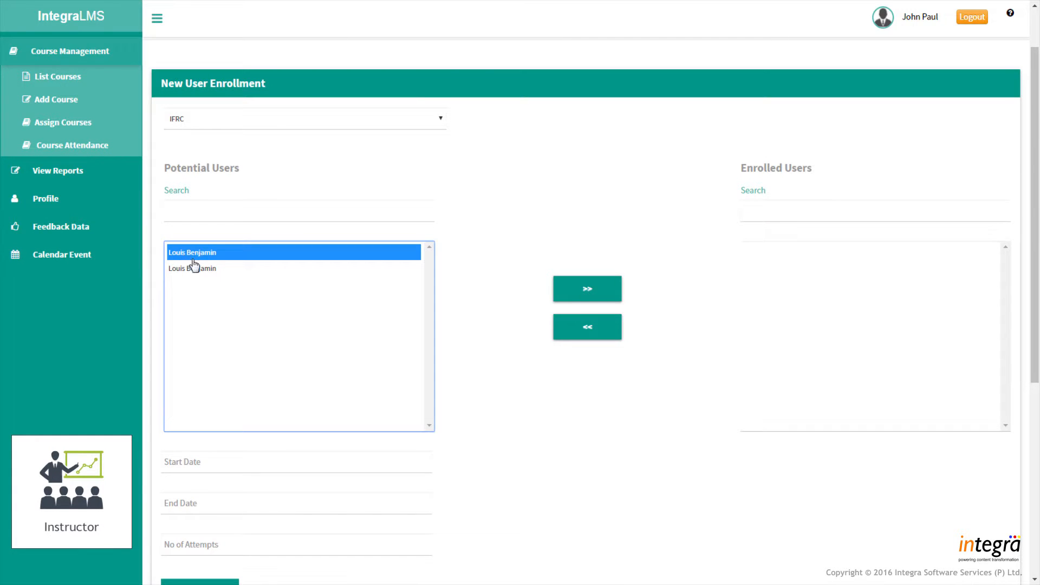
{"action": "left_click", "coordinate": [280, 270]}
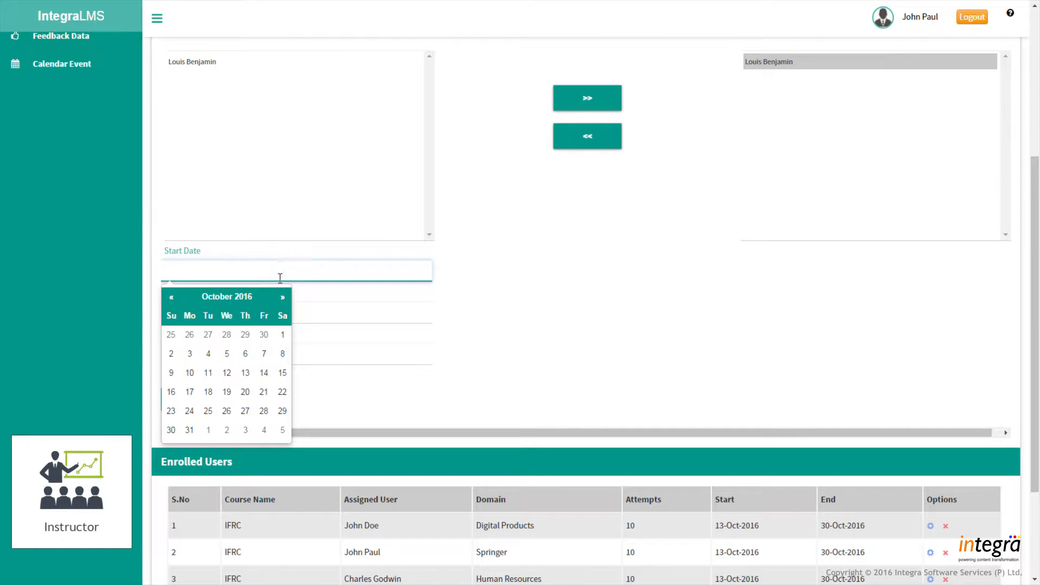
{"action": "left_click", "coordinate": [263, 372]}
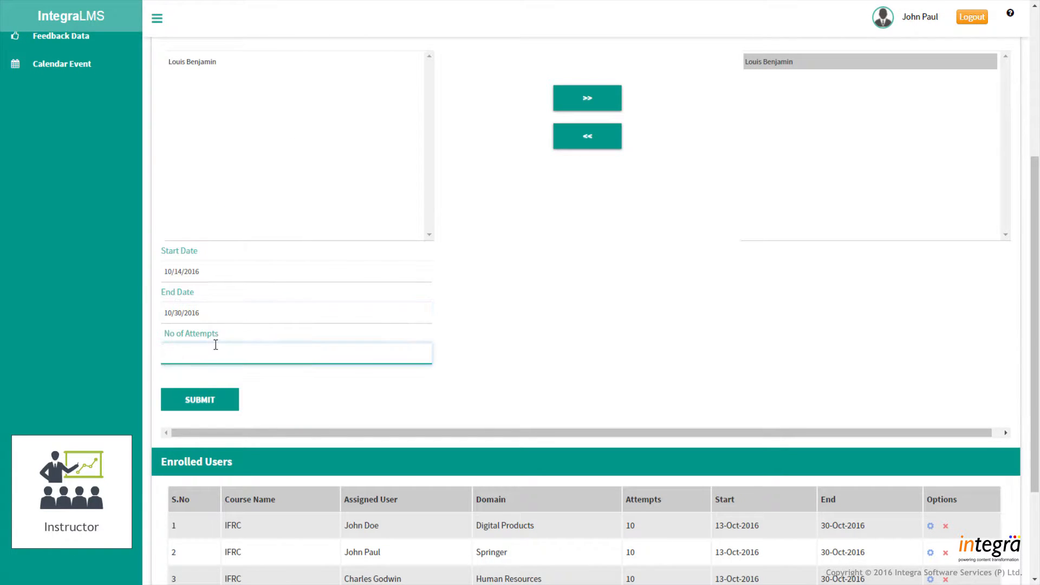
{"action": "left_click", "coordinate": [200, 399]}
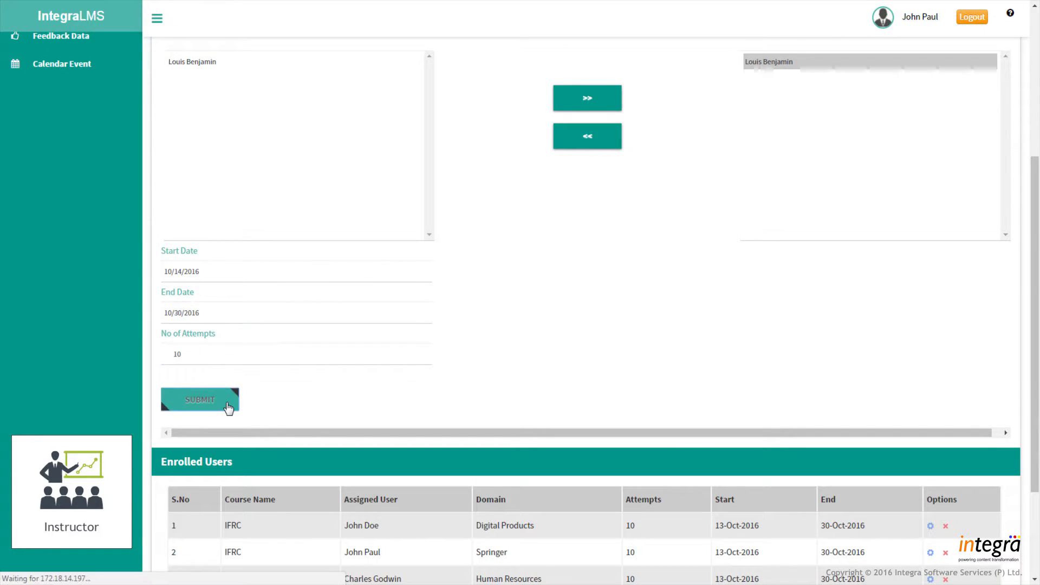
{"action": "left_click", "coordinate": [199, 399]}
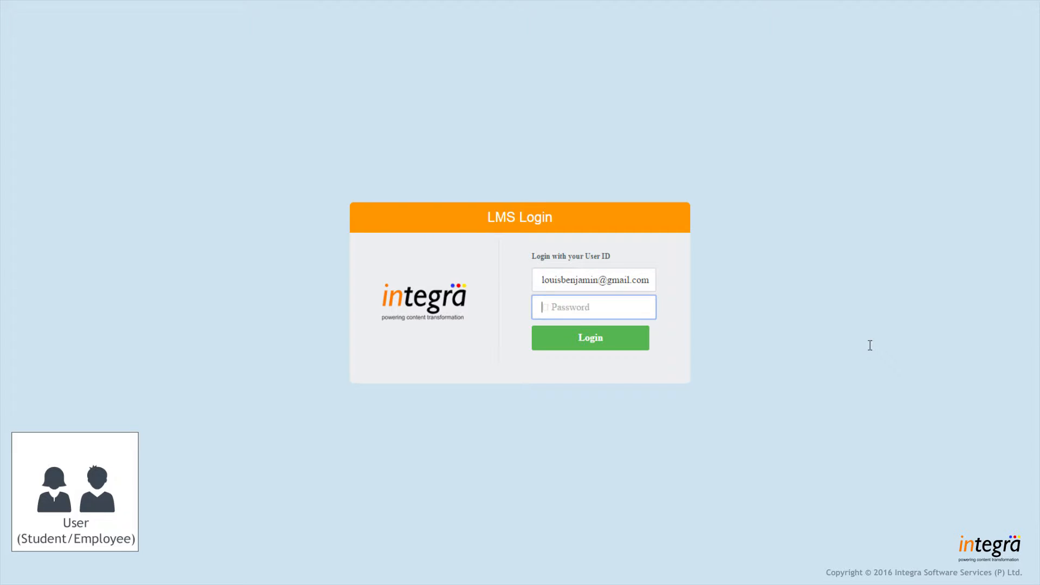
Step: Sign in as the learner and view Statistics, with IFRC's four modules Not Started
{"action": "left_click", "coordinate": [590, 337]}
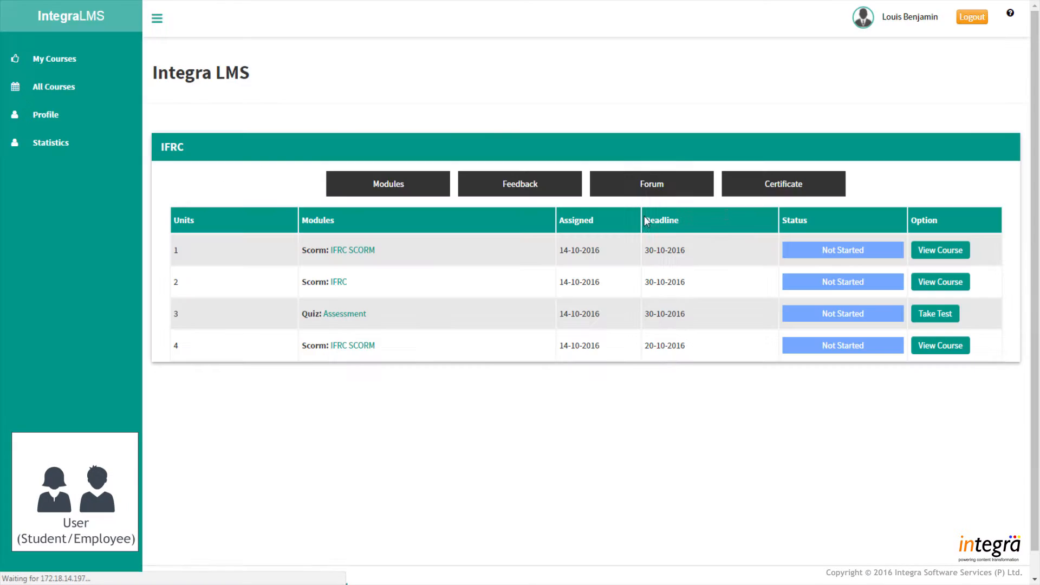
{"action": "mouse_move", "coordinate": [49, 149]}
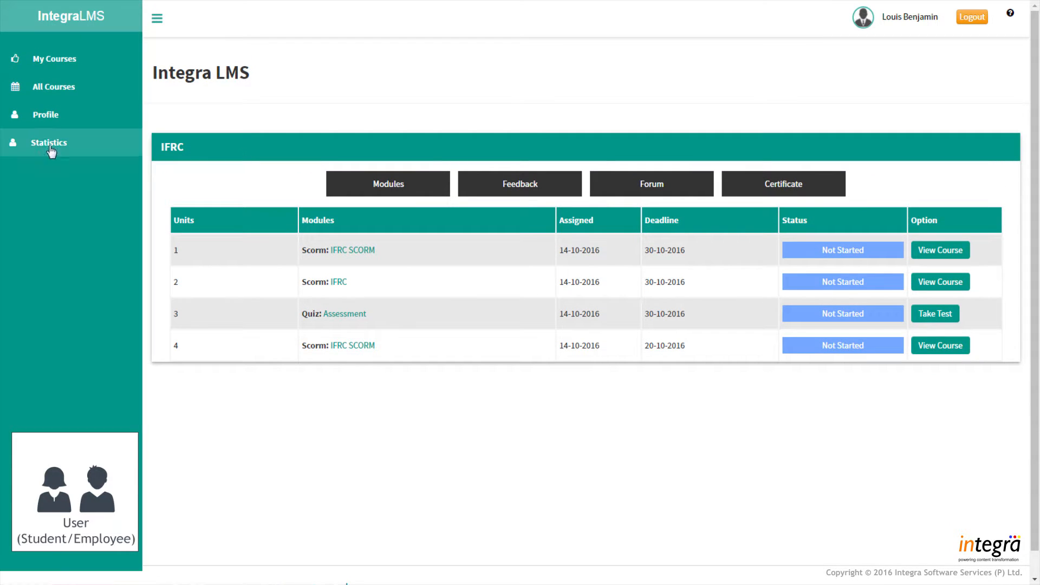
{"action": "left_click", "coordinate": [49, 143]}
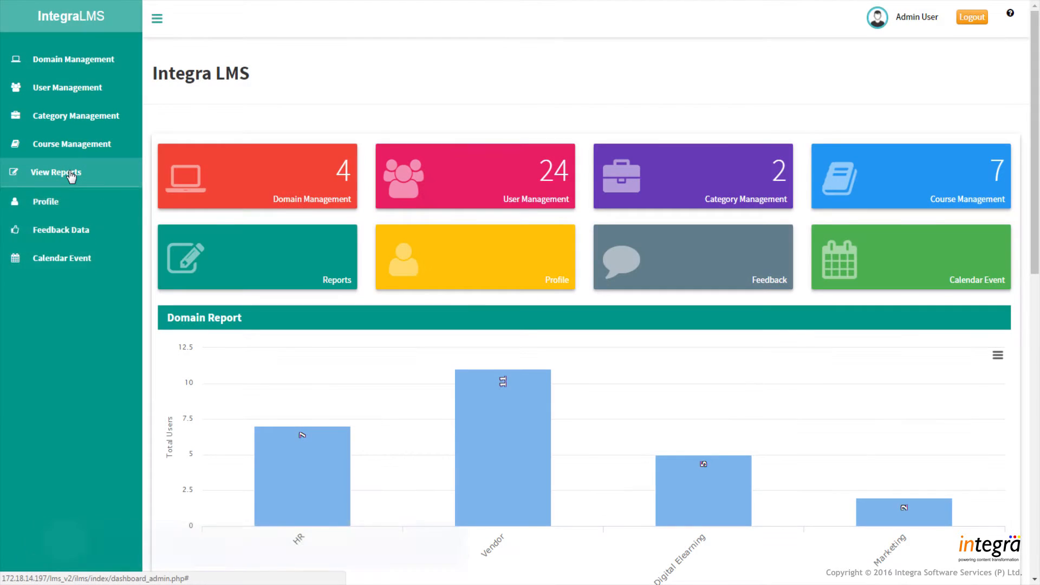
Step: View the Academic Report of course progress as a table and as a graph
{"action": "left_click", "coordinate": [56, 172]}
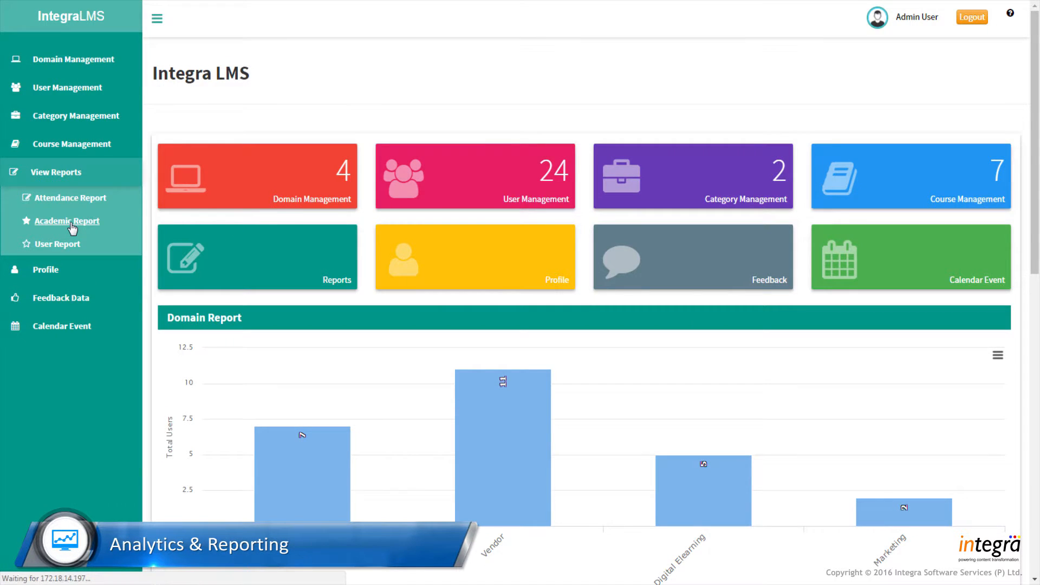
{"action": "left_click", "coordinate": [67, 220]}
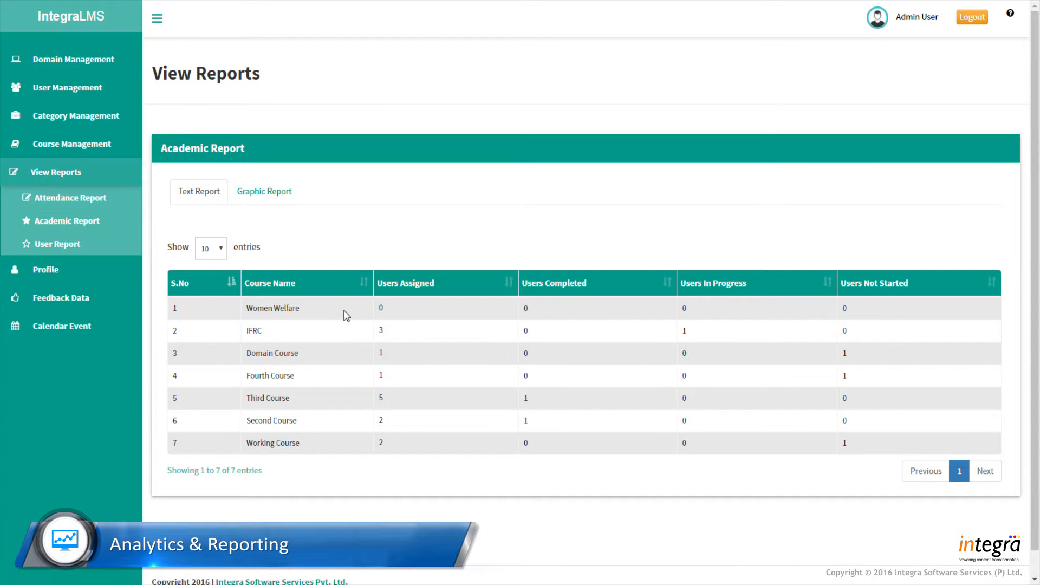
{"action": "mouse_move", "coordinate": [293, 290]}
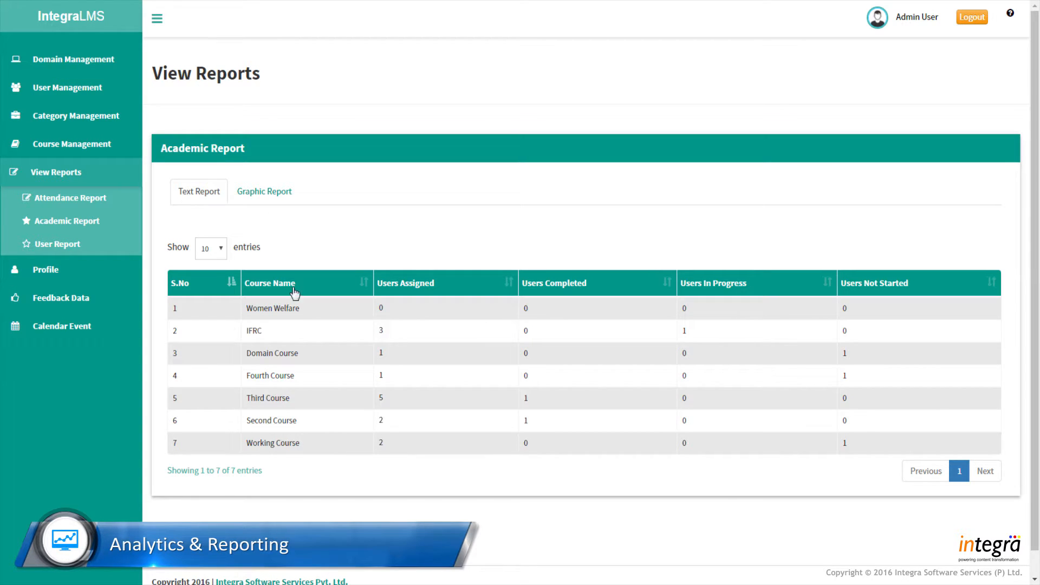
{"action": "left_click", "coordinate": [263, 191]}
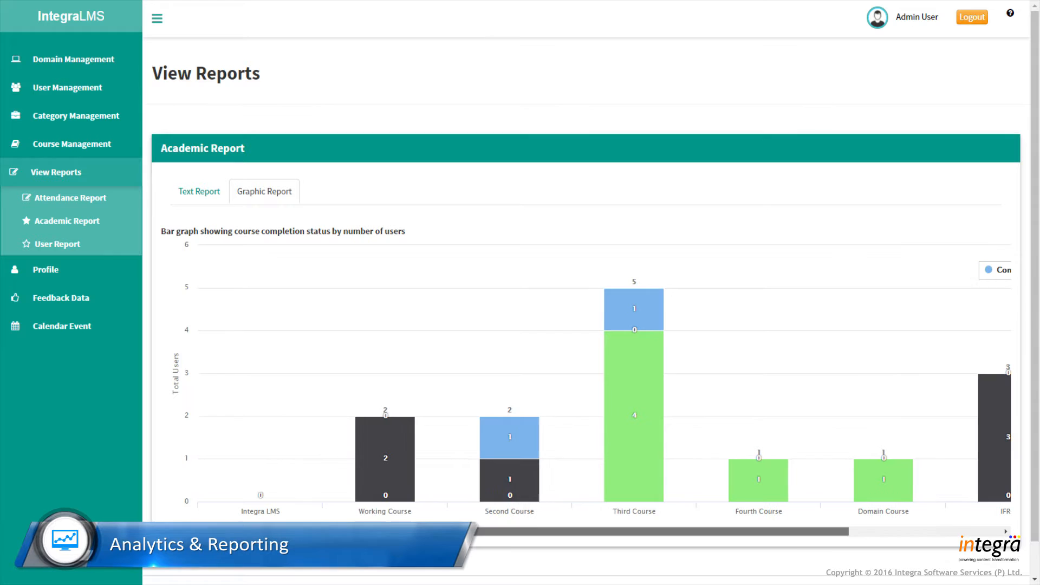
Step: Open the User Report and search it for 'vinay'
{"action": "left_click", "coordinate": [45, 244]}
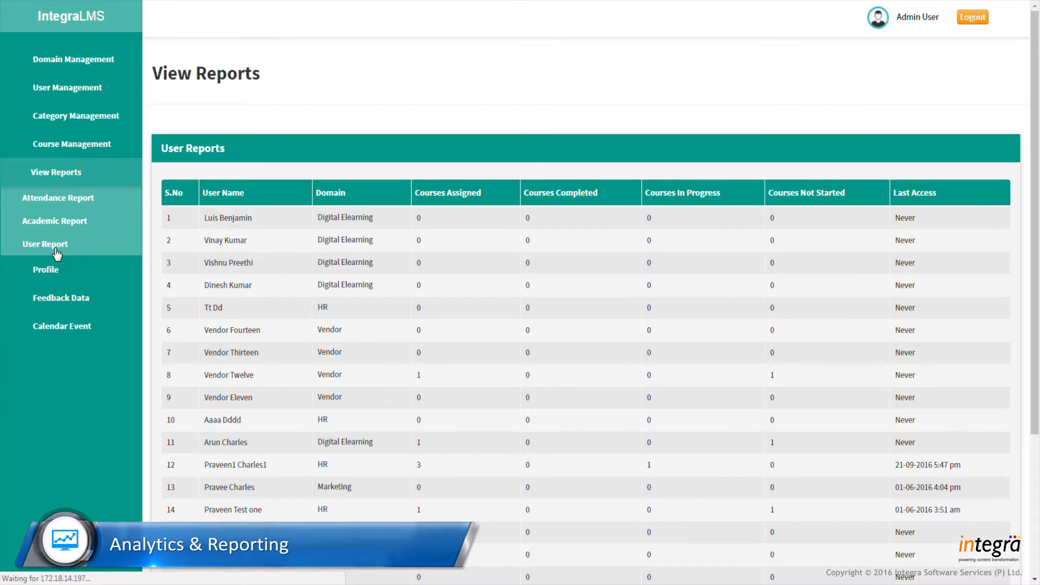
{"action": "left_click", "coordinate": [44, 244]}
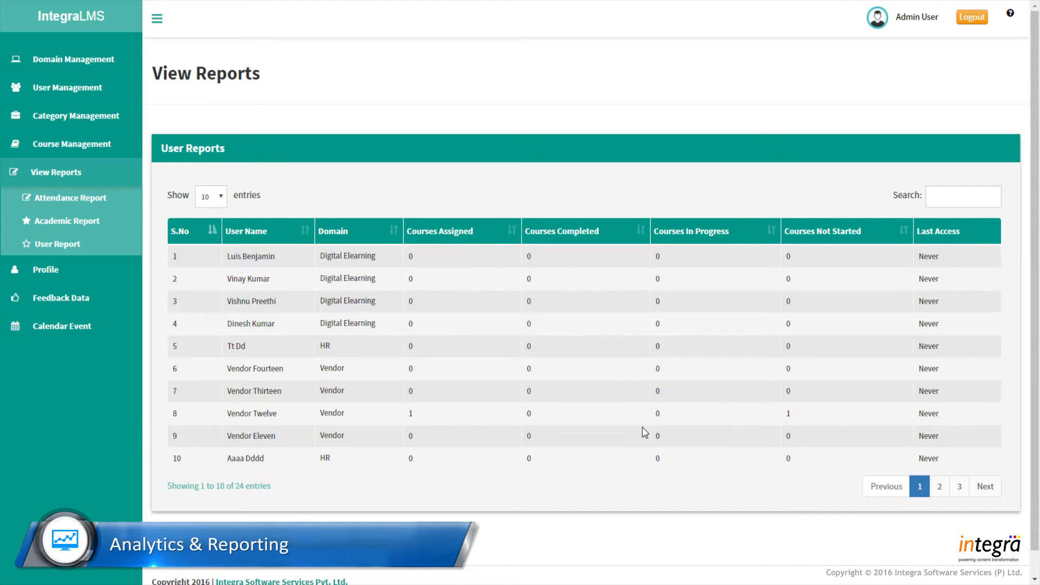
{"action": "type", "text": "vinay"}
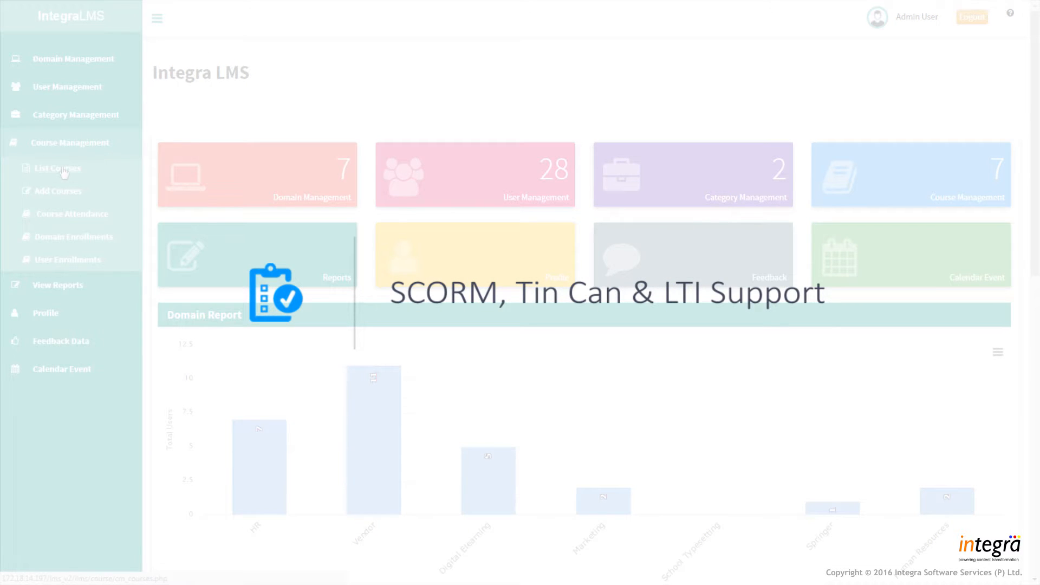
Step: Add SCORM package 'IFRC SCORM' to IFRC via external manifest, available 14–20 October 2016
{"action": "left_click", "coordinate": [58, 168]}
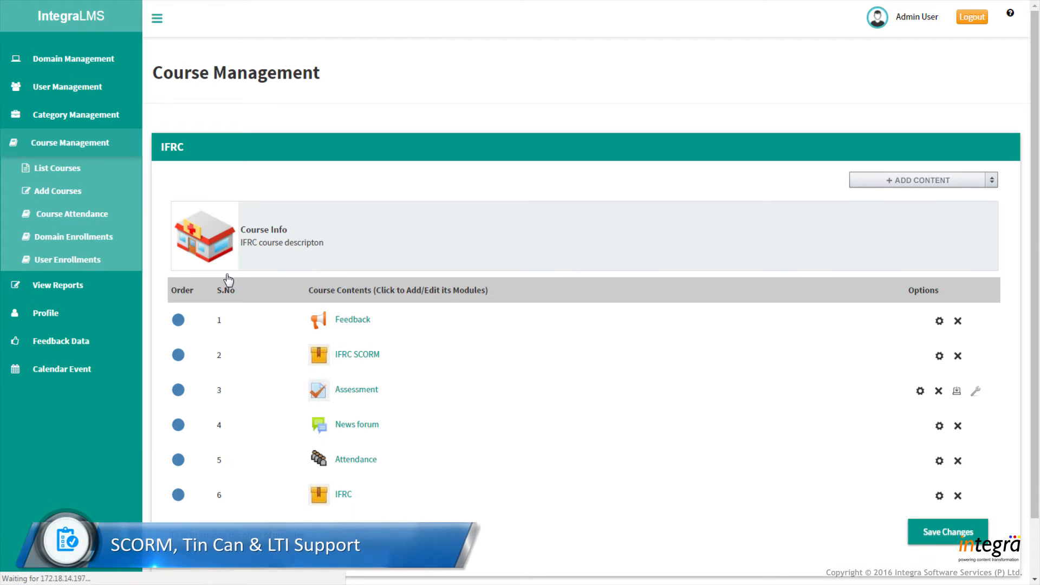
{"action": "left_click", "coordinate": [918, 180]}
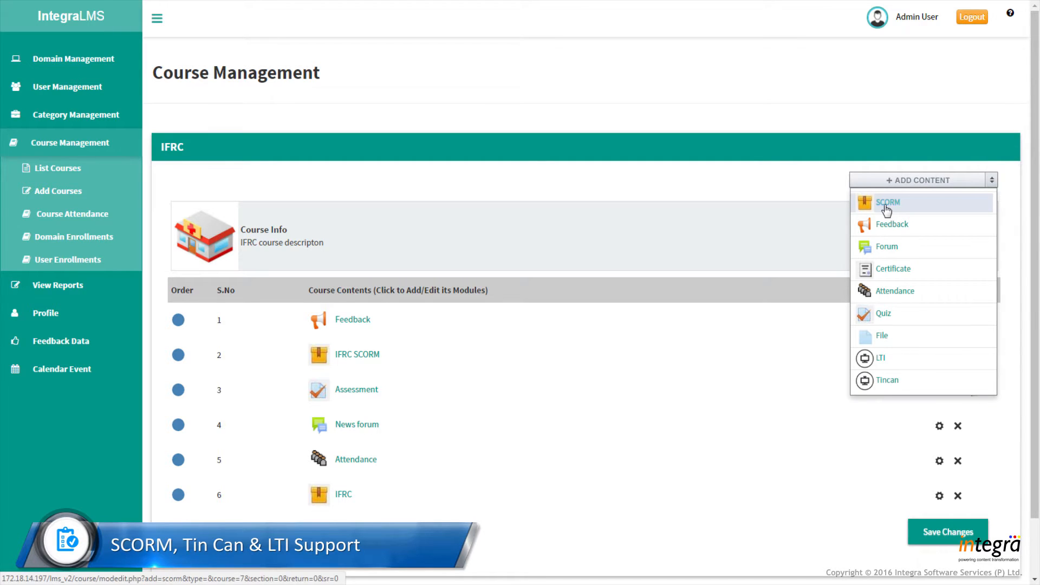
{"action": "left_click", "coordinate": [887, 203]}
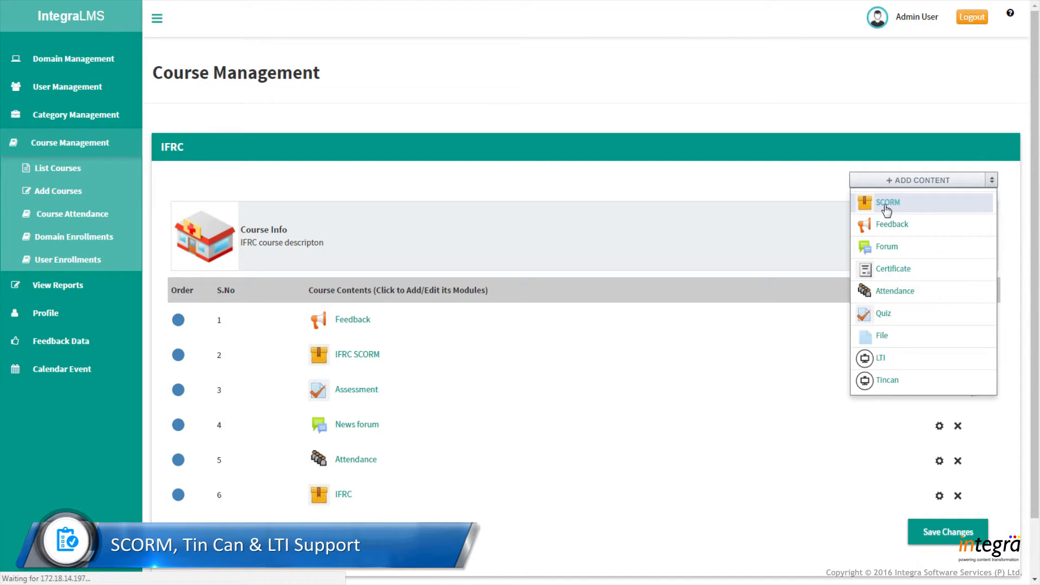
{"action": "left_click", "coordinate": [887, 203]}
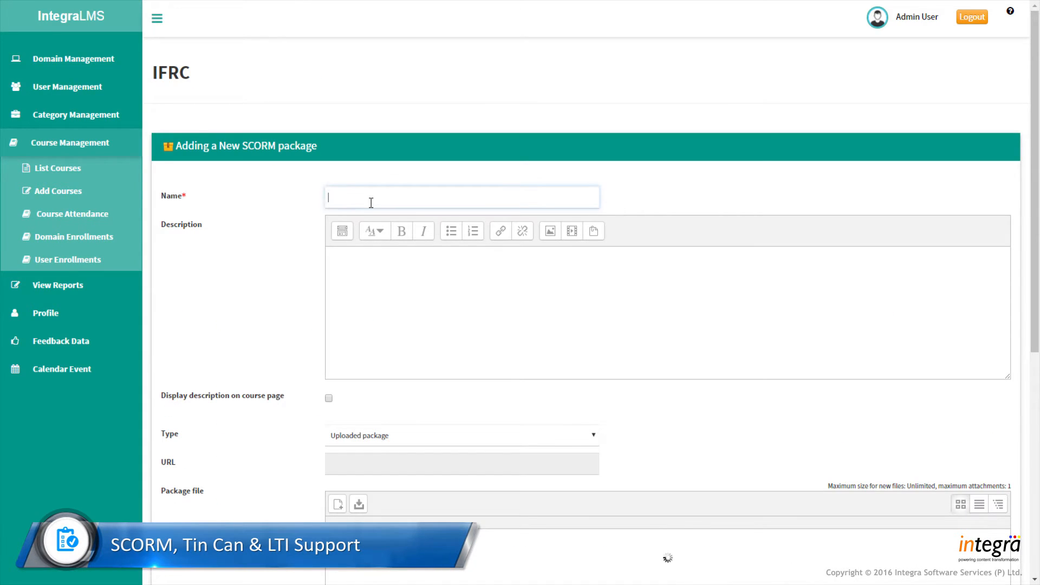
{"action": "type", "text": "IFRC SCORM"}
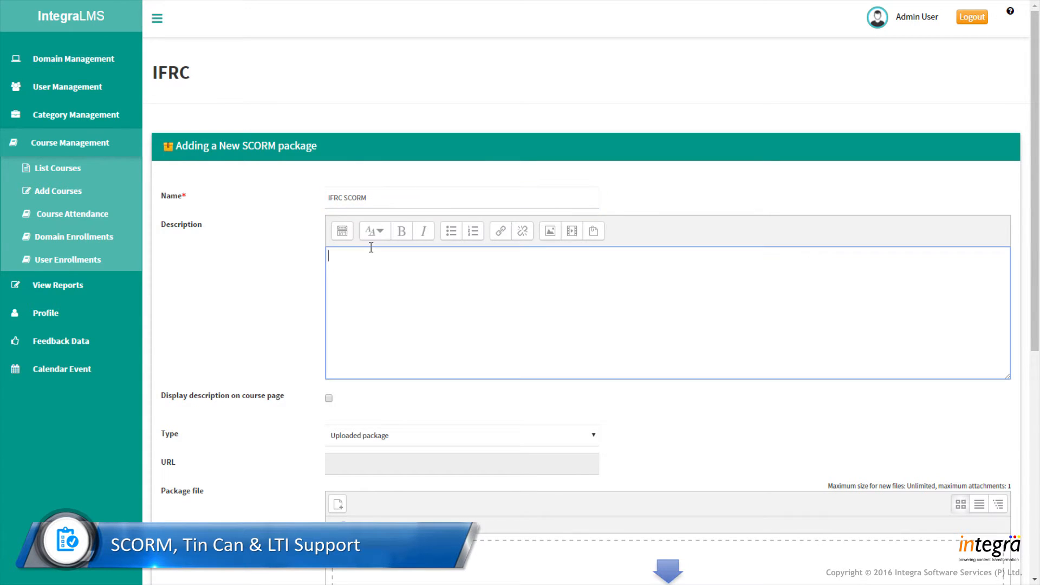
{"action": "type", "text": "IFRC SC"}
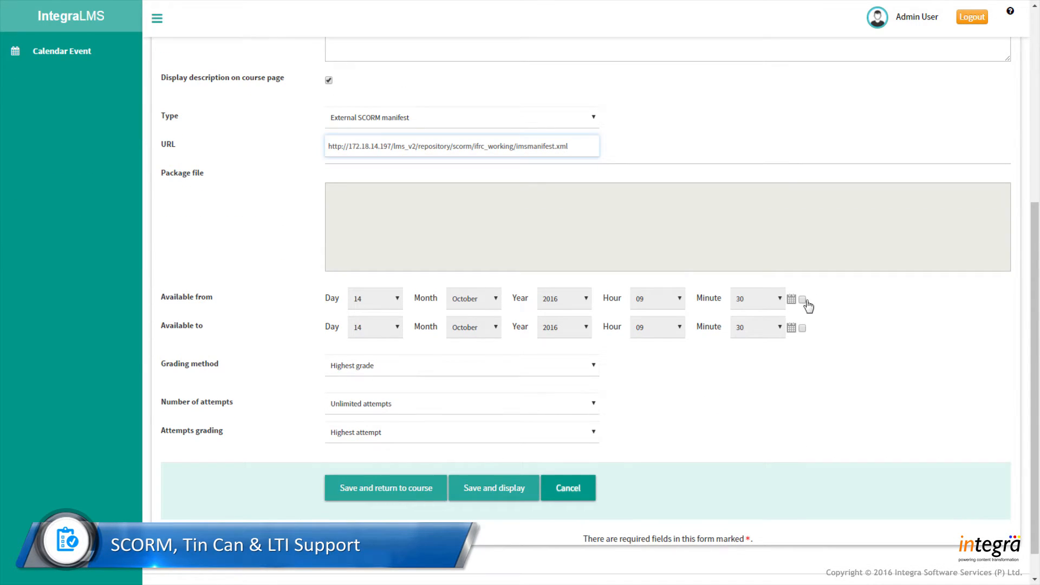
{"action": "left_click", "coordinate": [375, 327]}
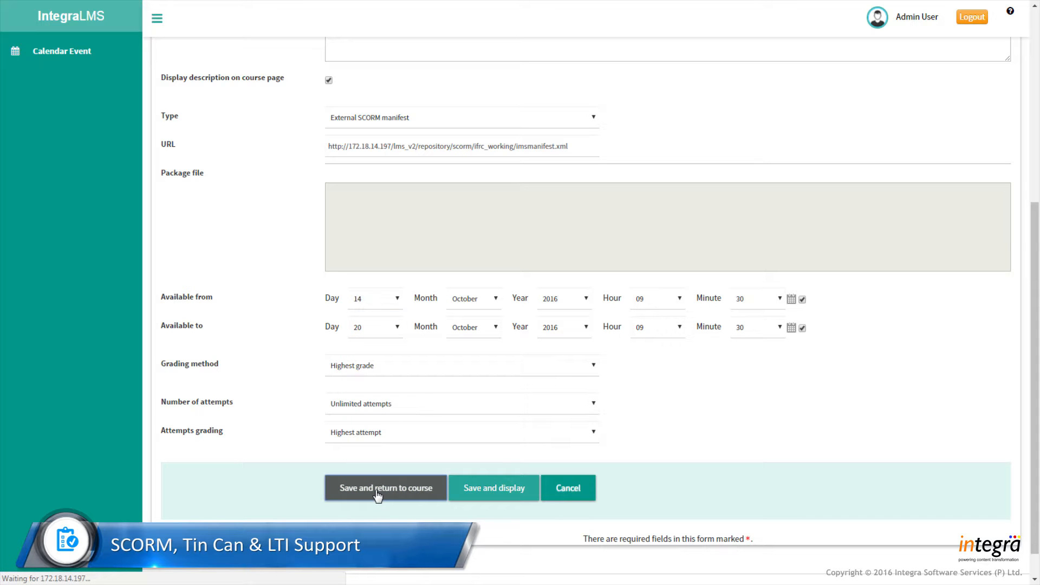
{"action": "left_click", "coordinate": [385, 487]}
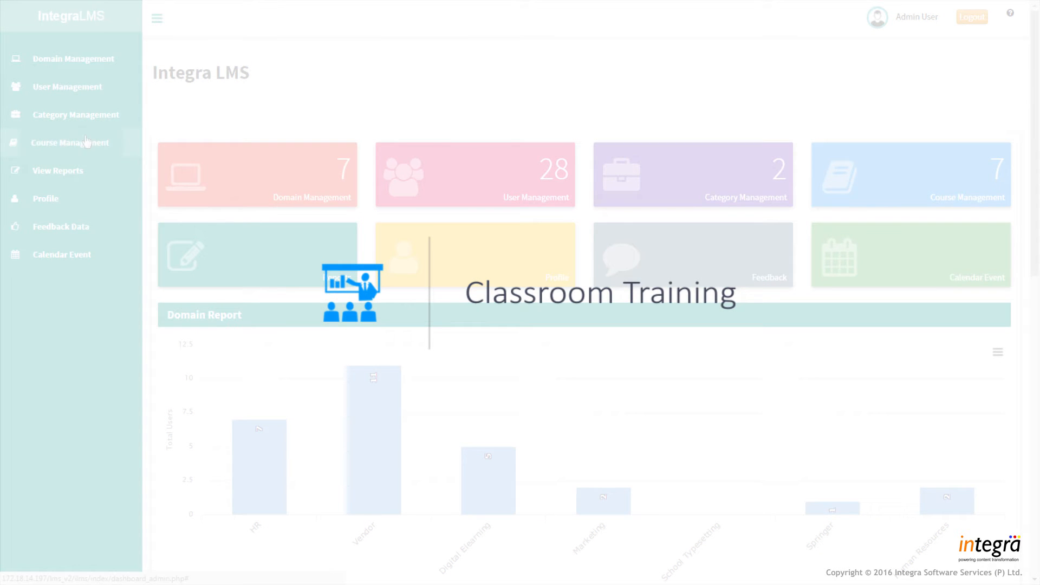
Step: Open Course Attendance and select the IFRC course
{"action": "left_click", "coordinate": [70, 142]}
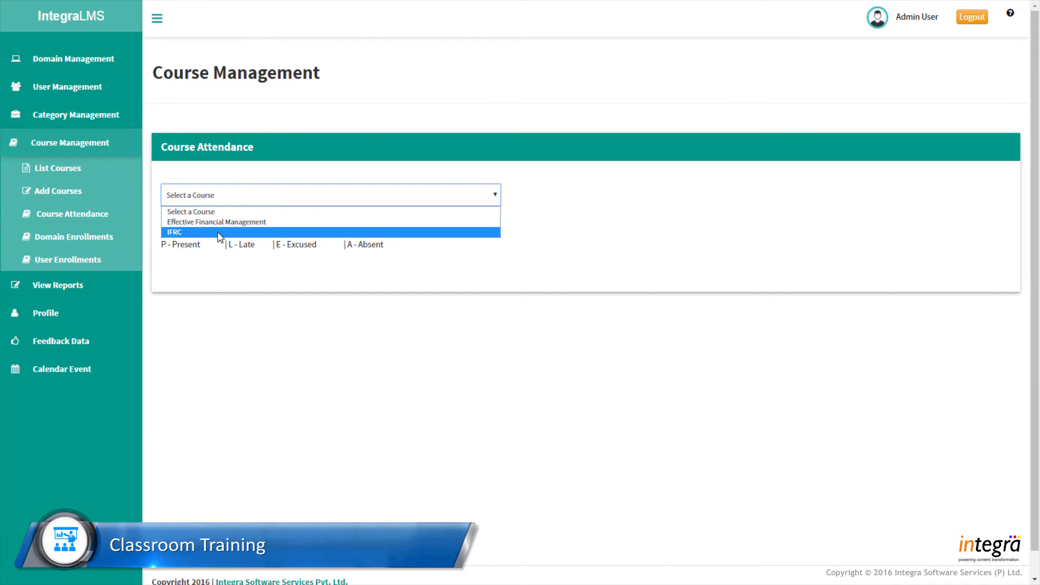
{"action": "left_click", "coordinate": [174, 231]}
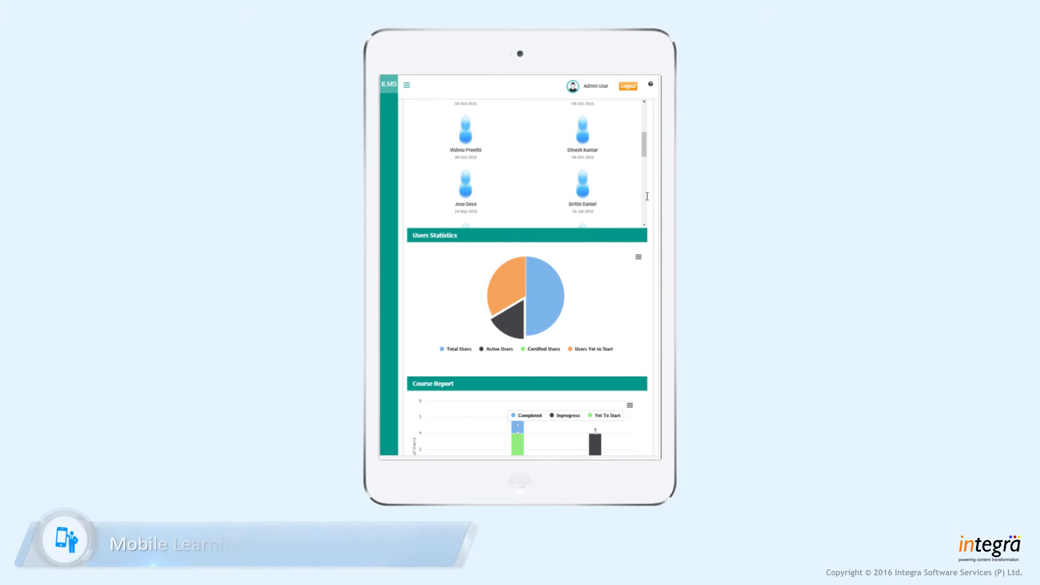
Step: Scroll through the tablet dashboard's Users Statistics and Course Report
{"action": "scroll", "scroll_direction": "down", "scroll_amount": 3}
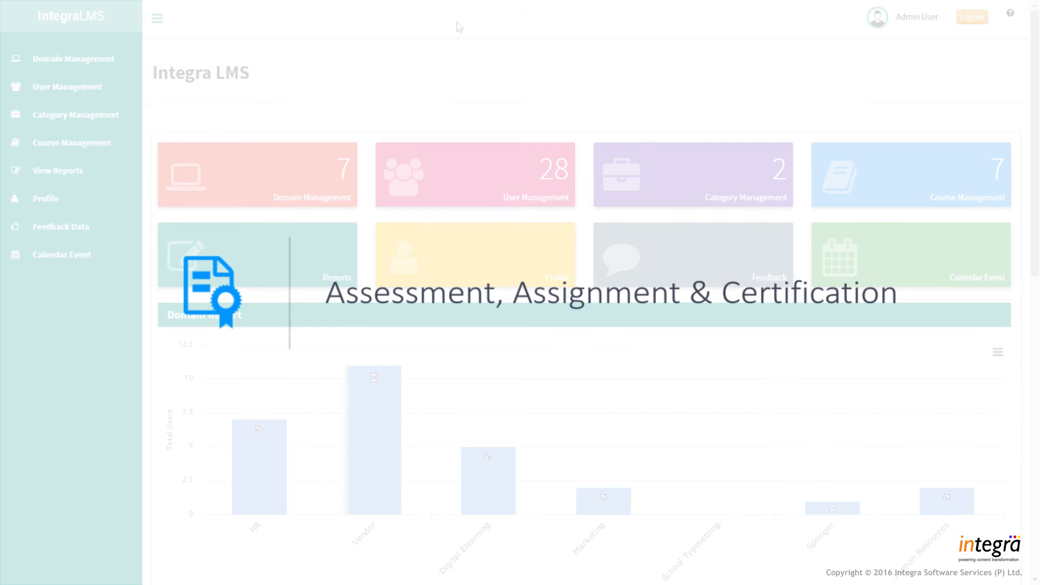
Step: Open IFRC from List Courses to show its Attendance, Feedback, SCORM, Assessment and forum content
{"action": "left_click", "coordinate": [70, 142]}
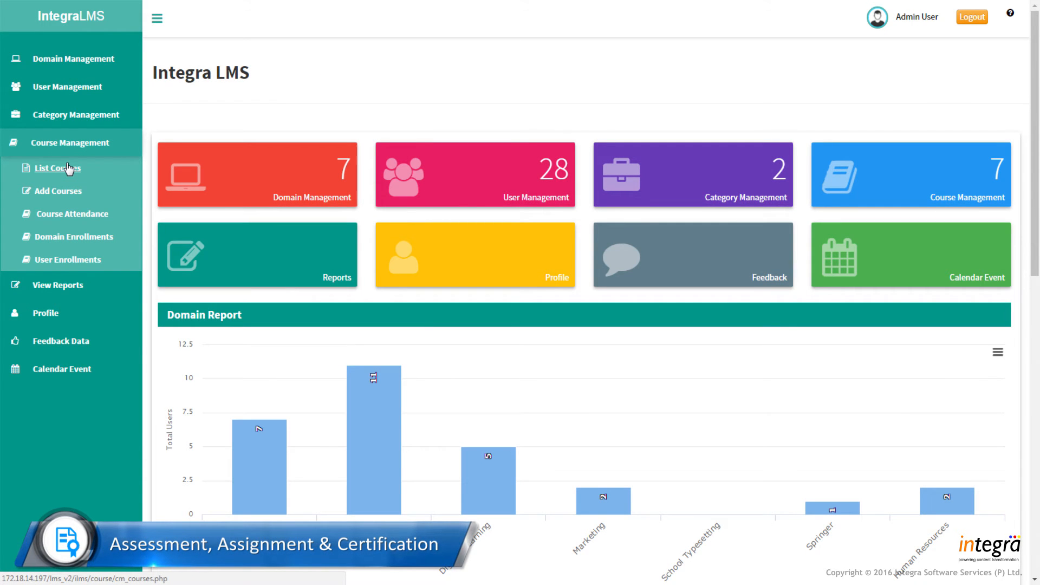
{"action": "left_click", "coordinate": [54, 168]}
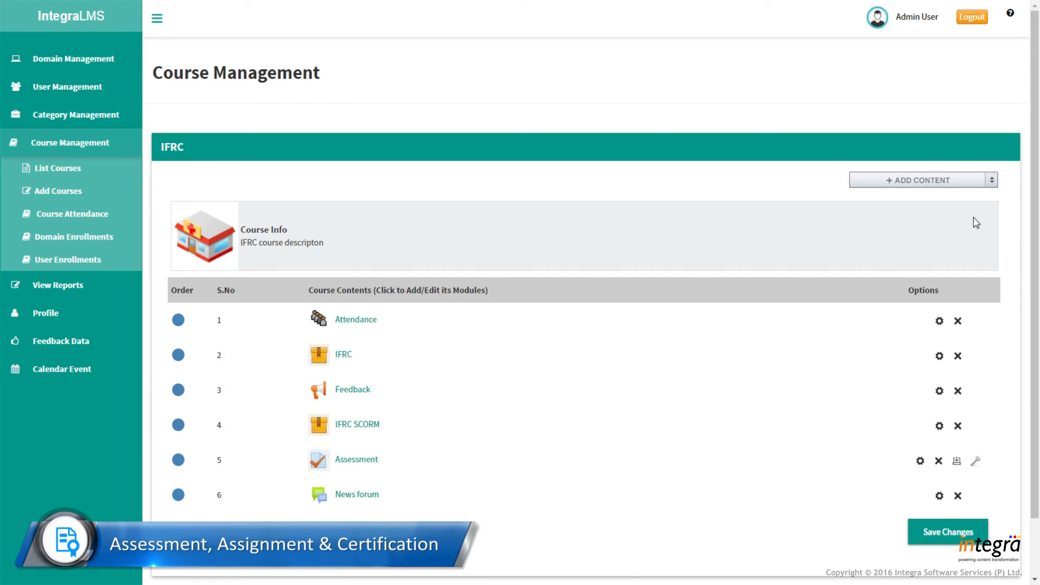
{"action": "left_click", "coordinate": [918, 179]}
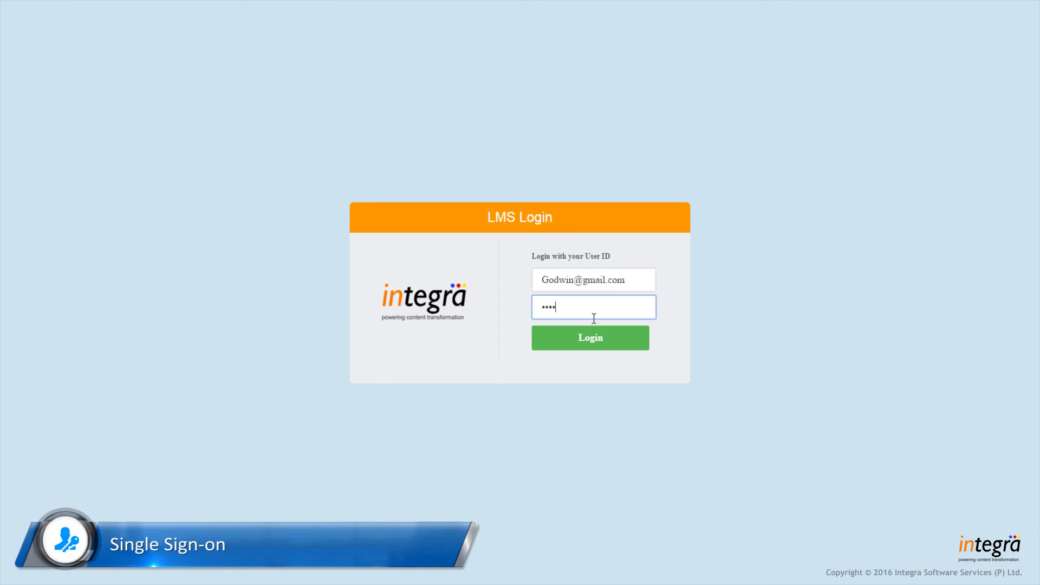
{"action": "left_click", "coordinate": [590, 337]}
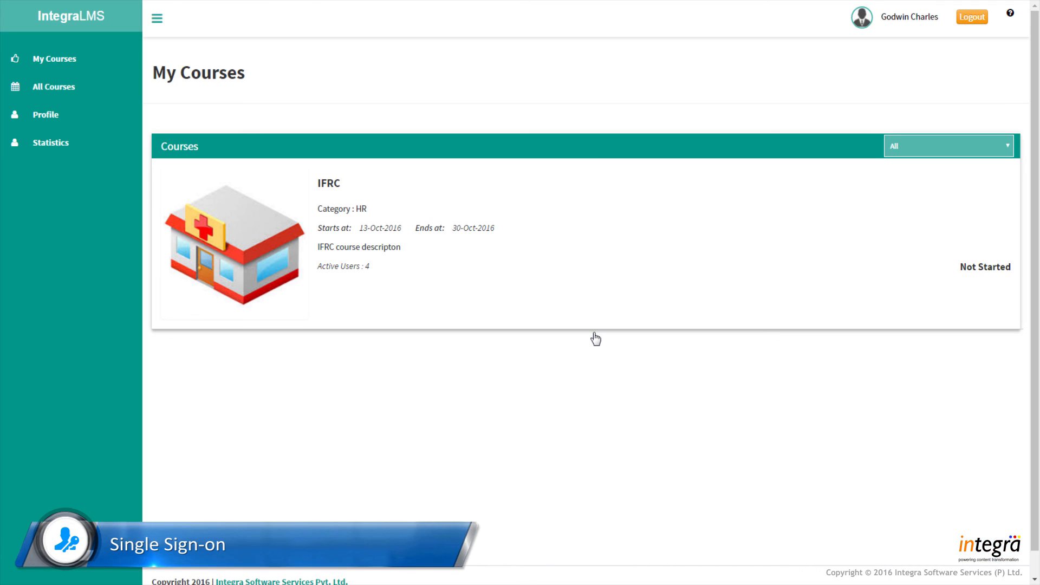
{"action": "mouse_move", "coordinate": [334, 187]}
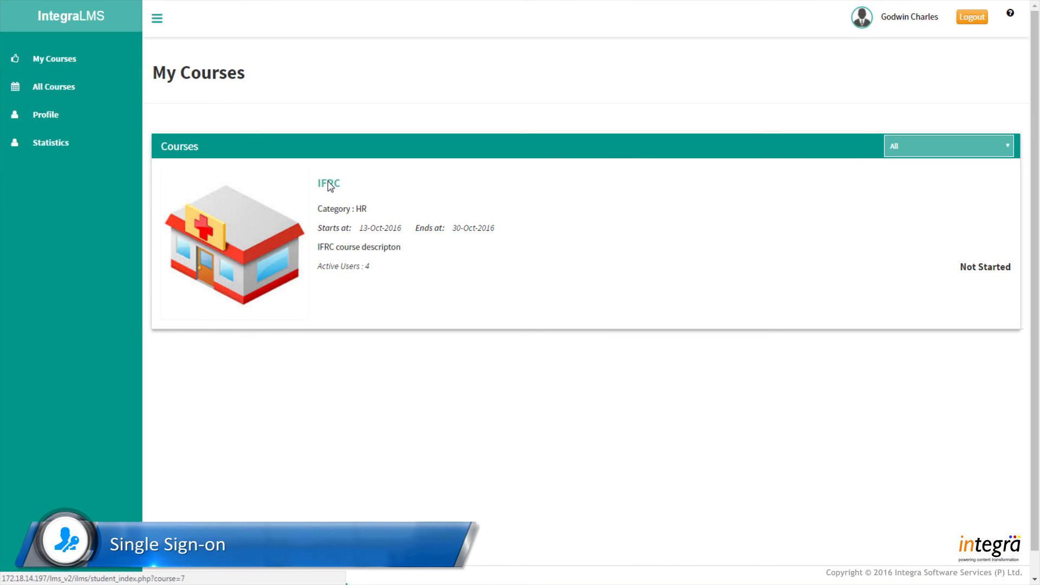